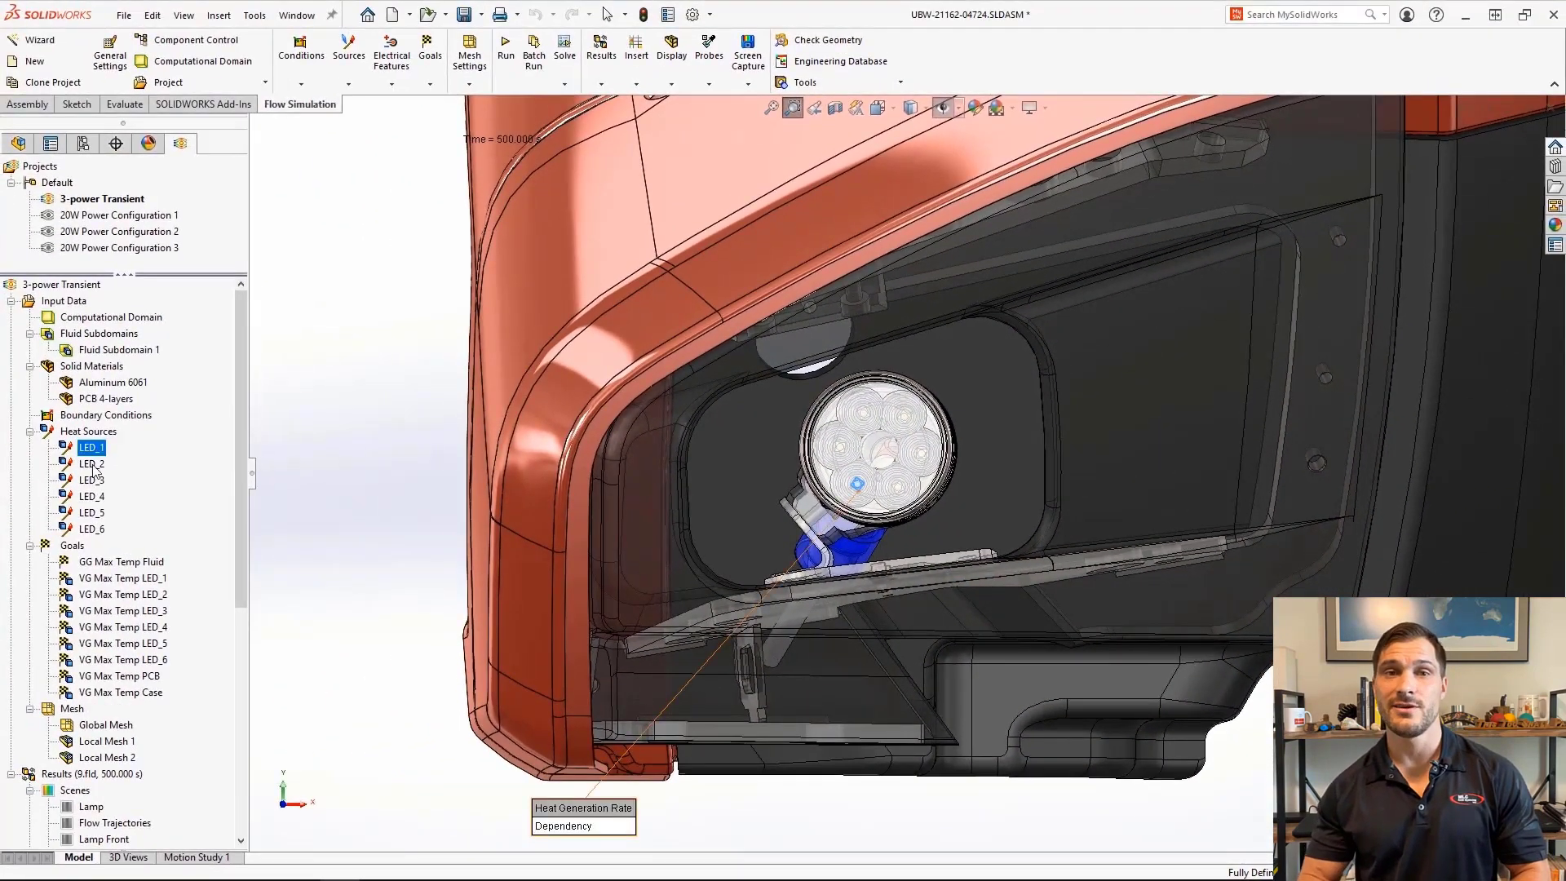
# Review the LED_1 heat source settings and its power-over-time table.
pyautogui.doubleClick(90, 447)
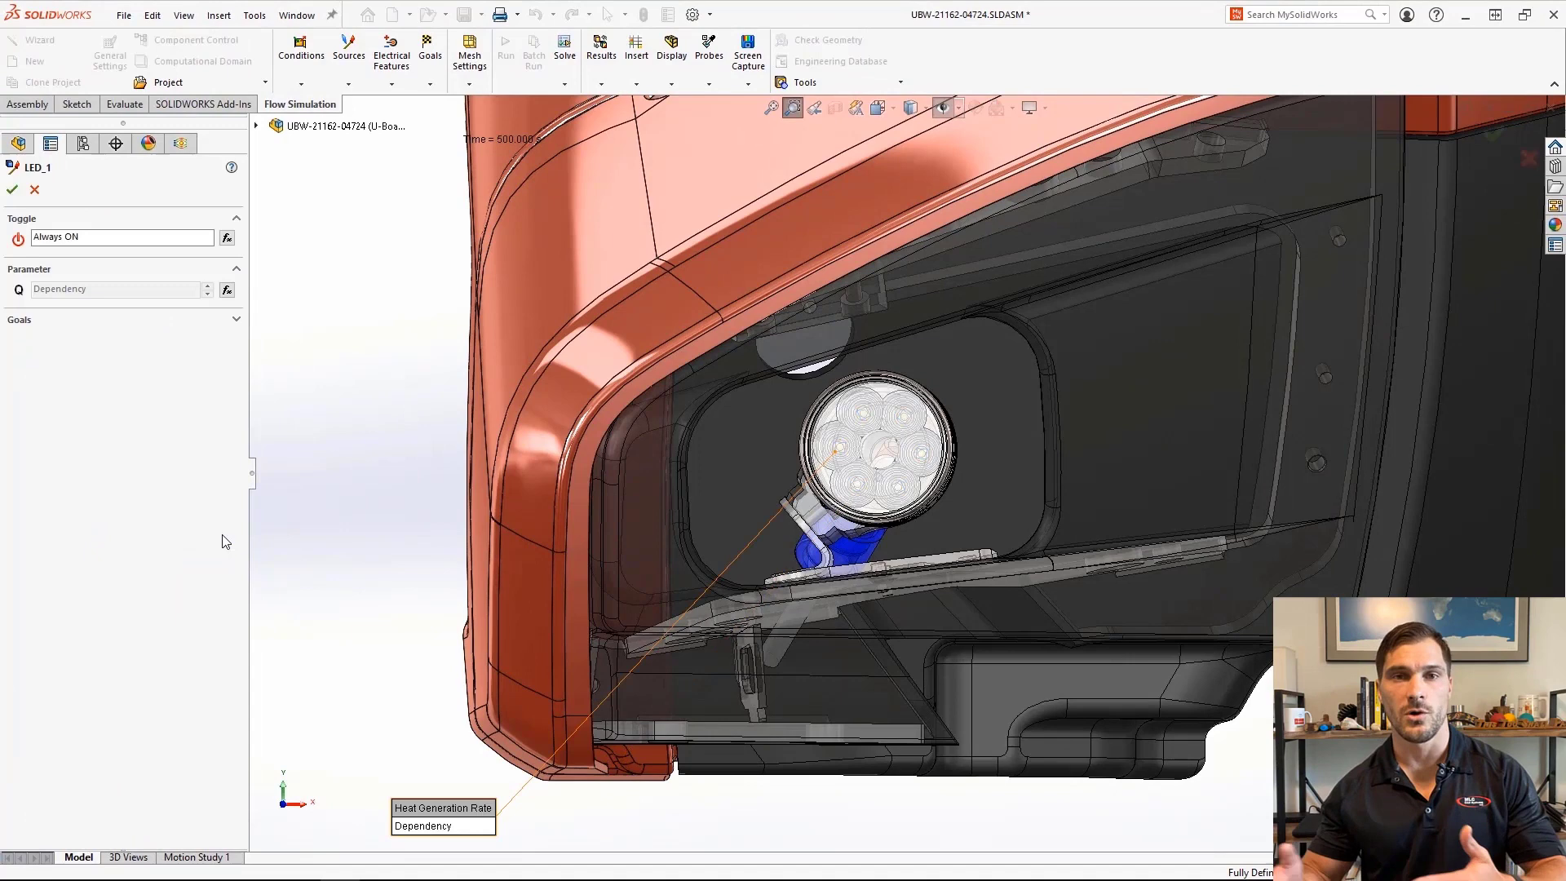
pyautogui.click(226, 291)
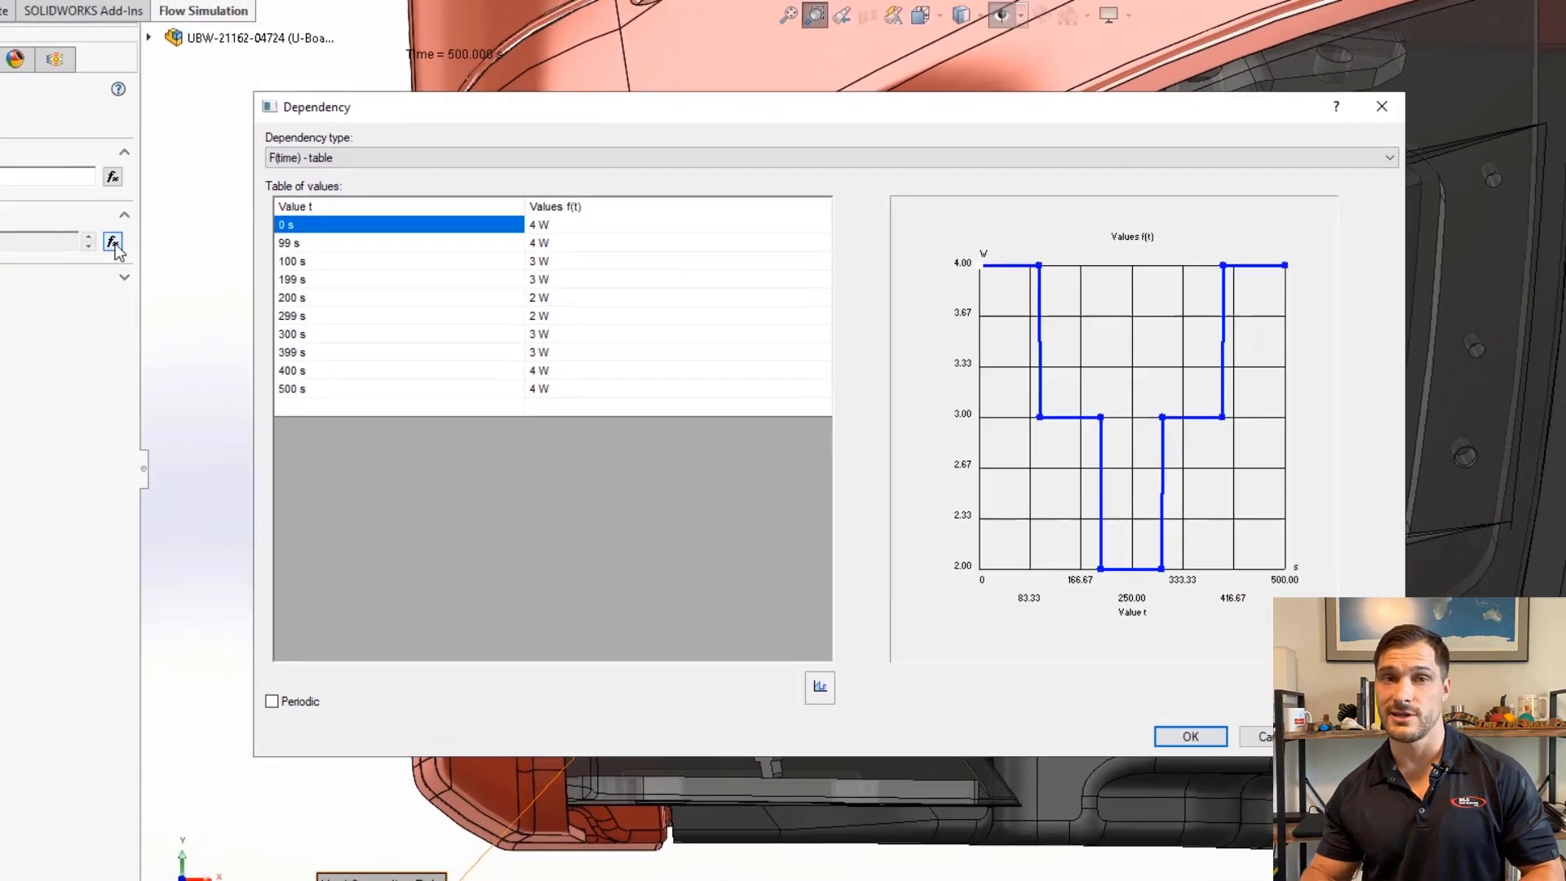
pyautogui.click(1191, 735)
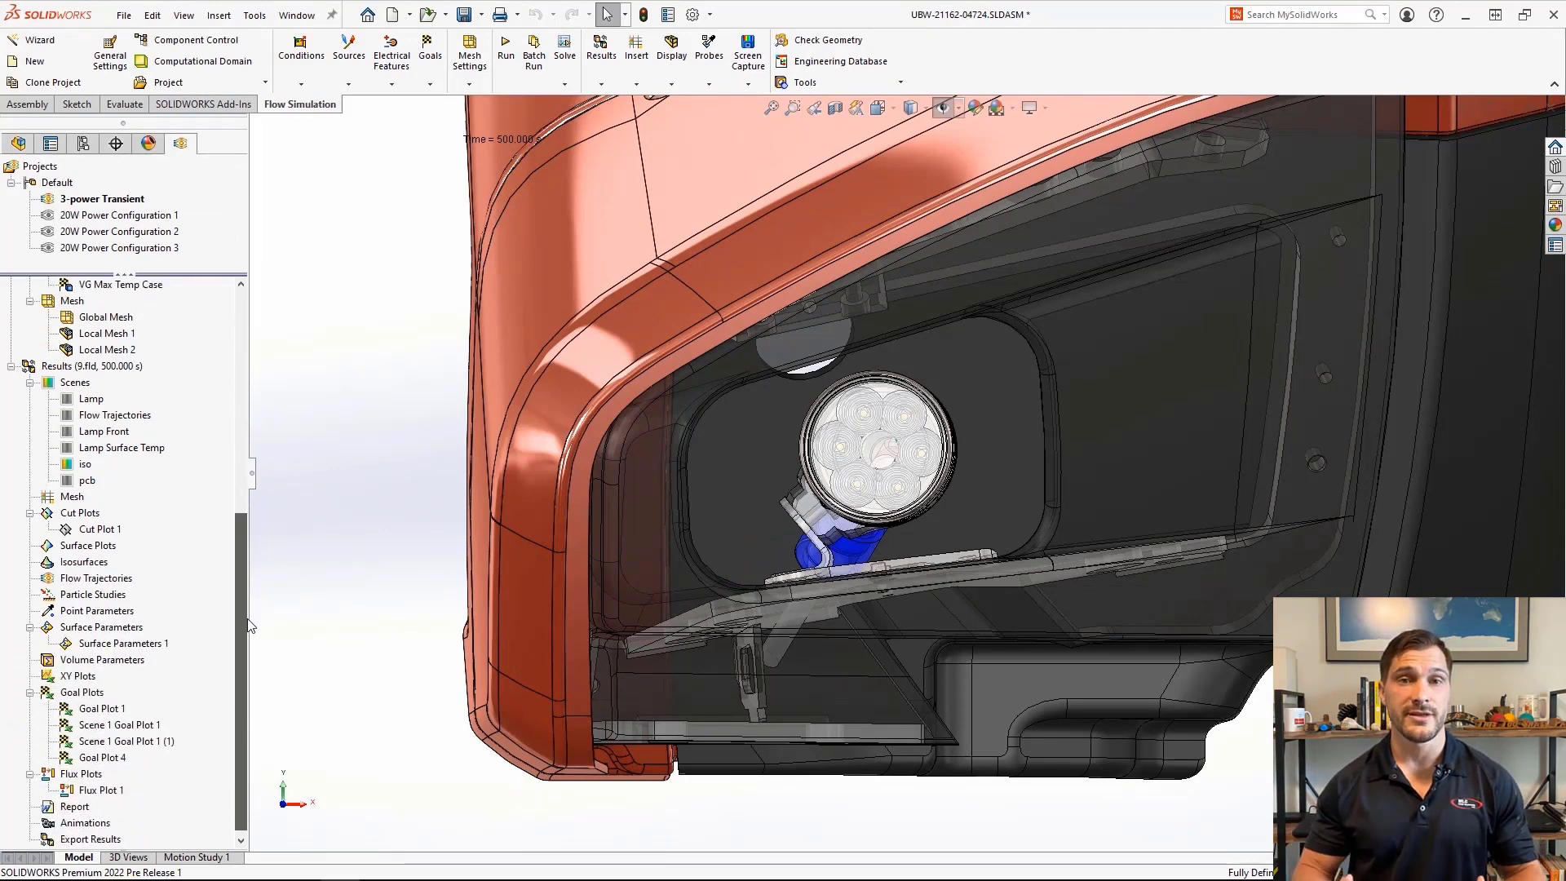
# Load the transient results and bring up Flux Plot 1 under Flux Plots.
pyautogui.rightClick(89, 365)
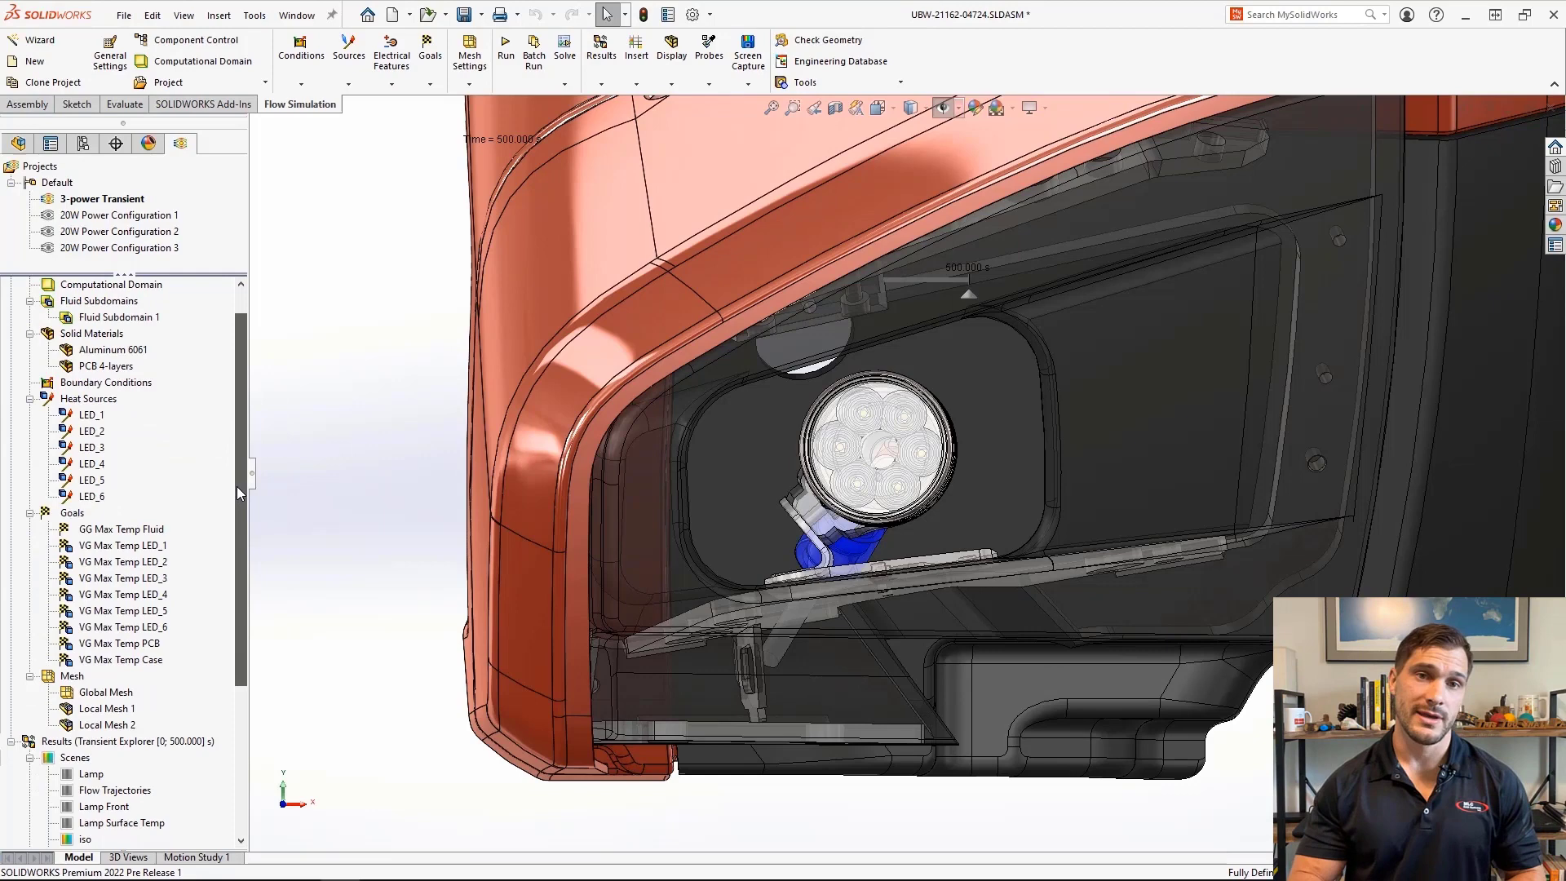
pyautogui.scroll(-3)
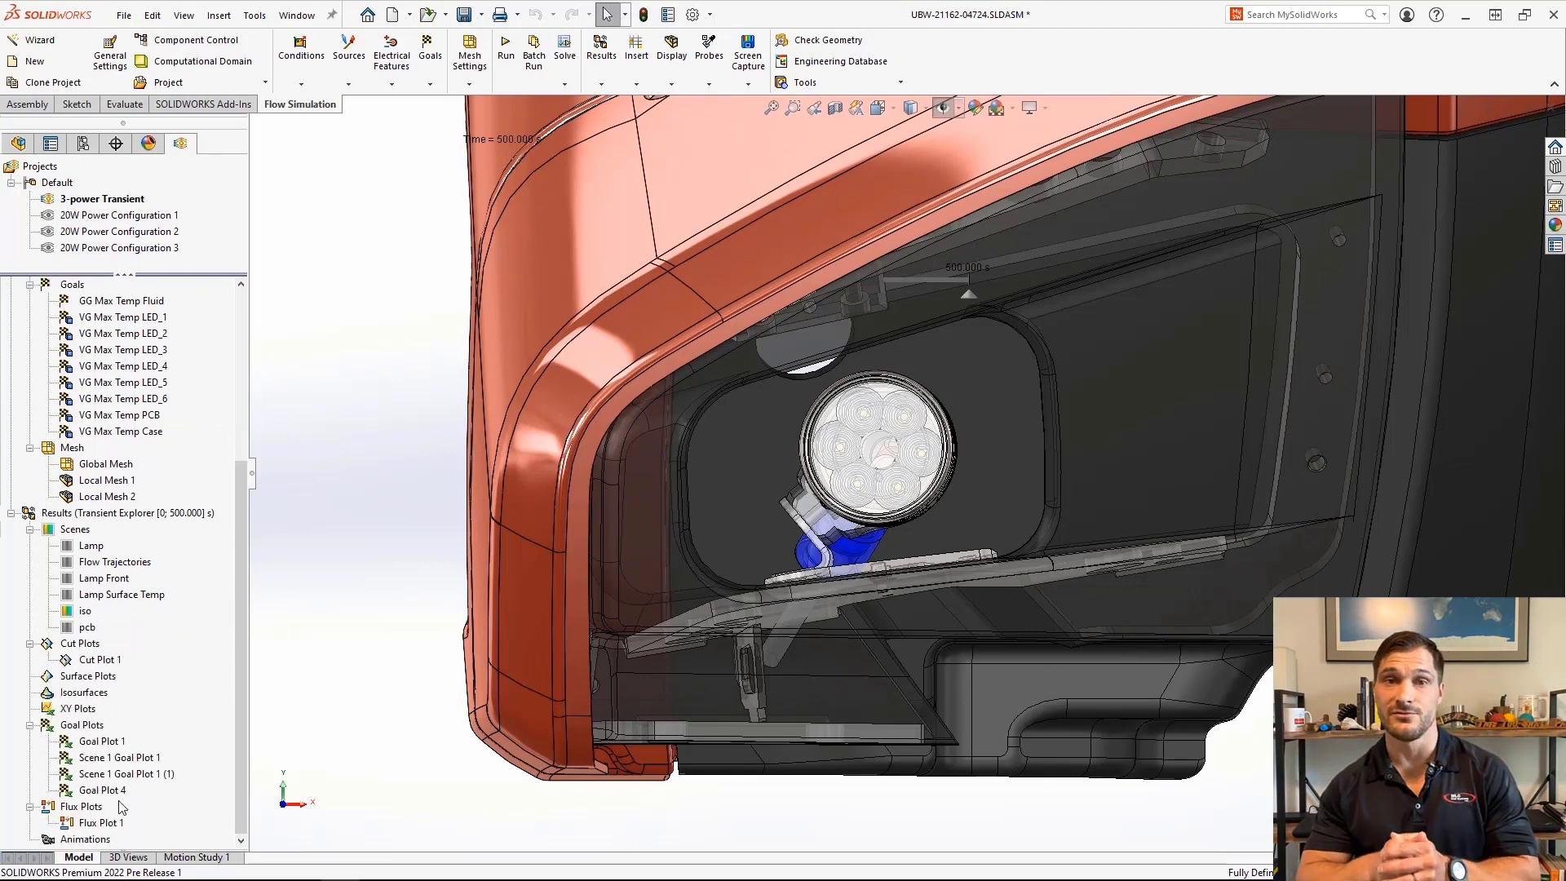
pyautogui.click(98, 822)
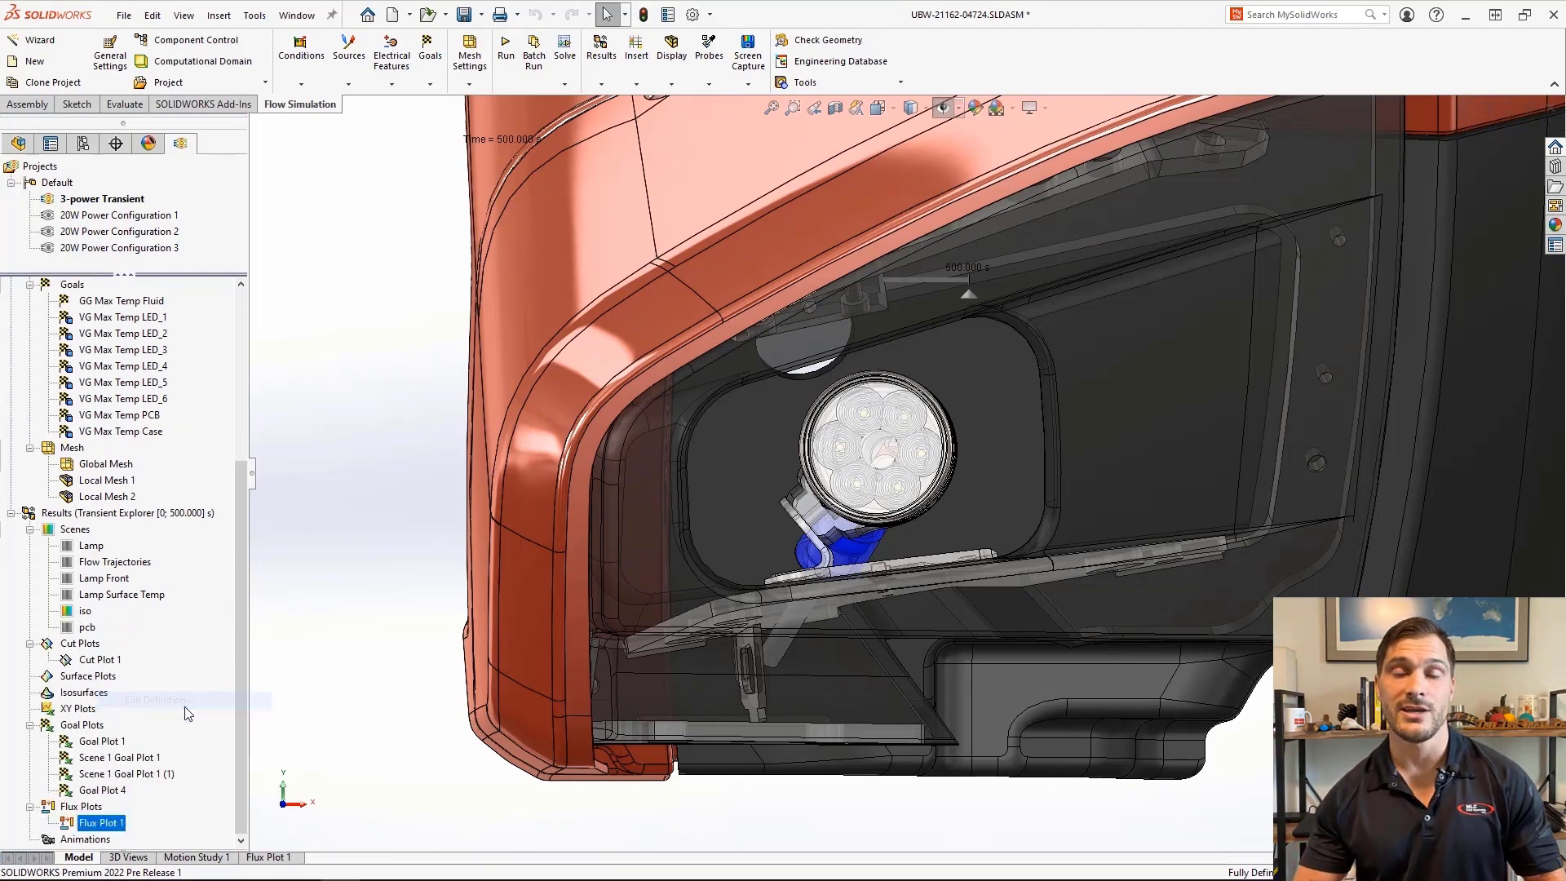
pyautogui.doubleClick(101, 822)
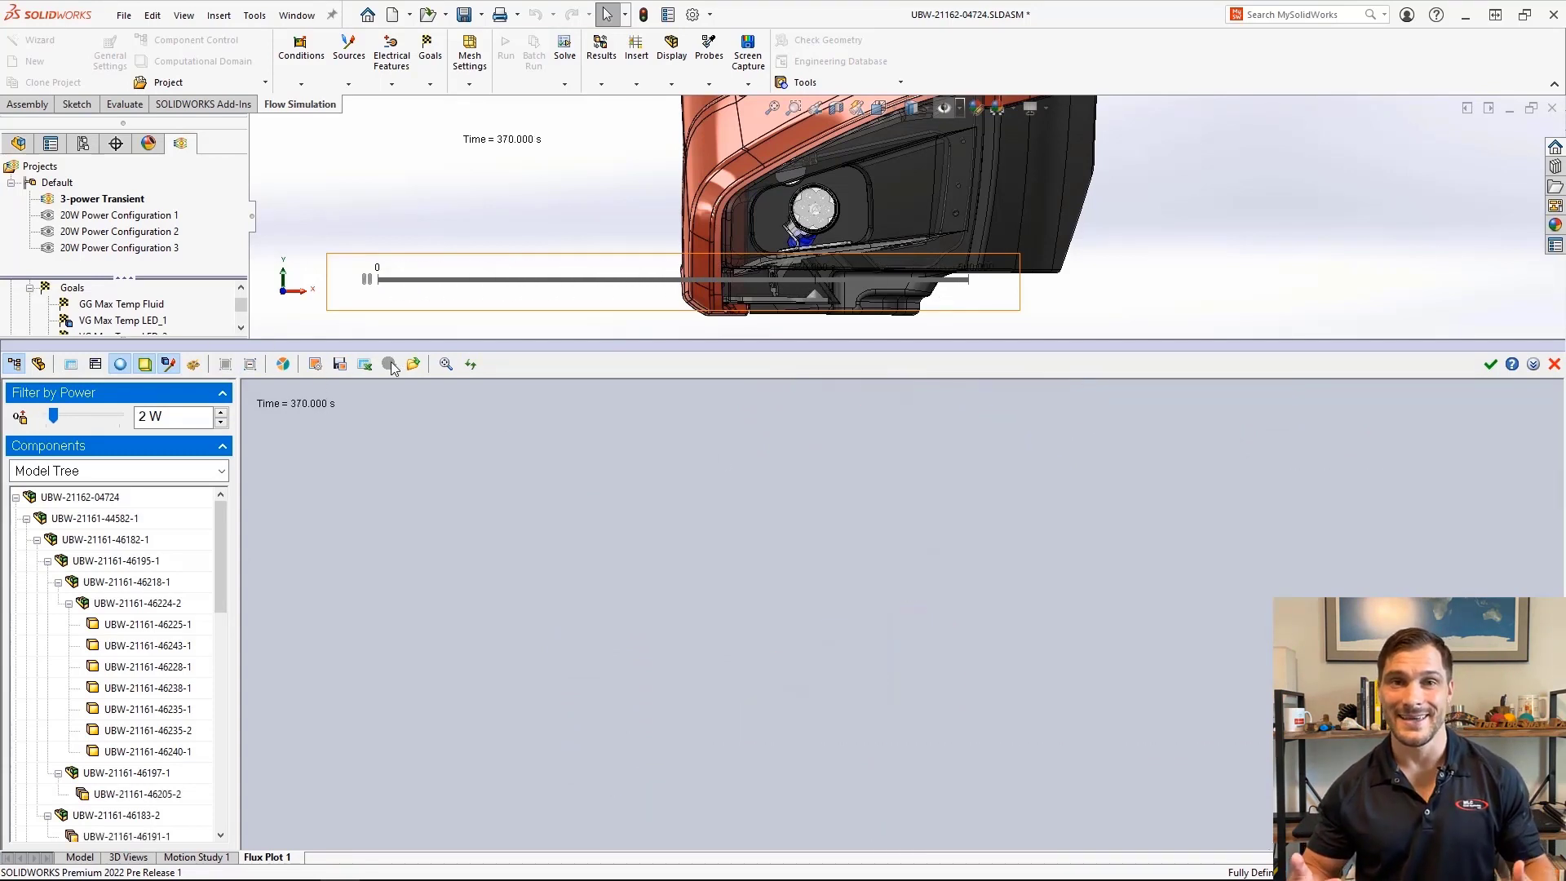
# Close the Flux Plot 1 heat flux panel.
pyautogui.click(470, 363)
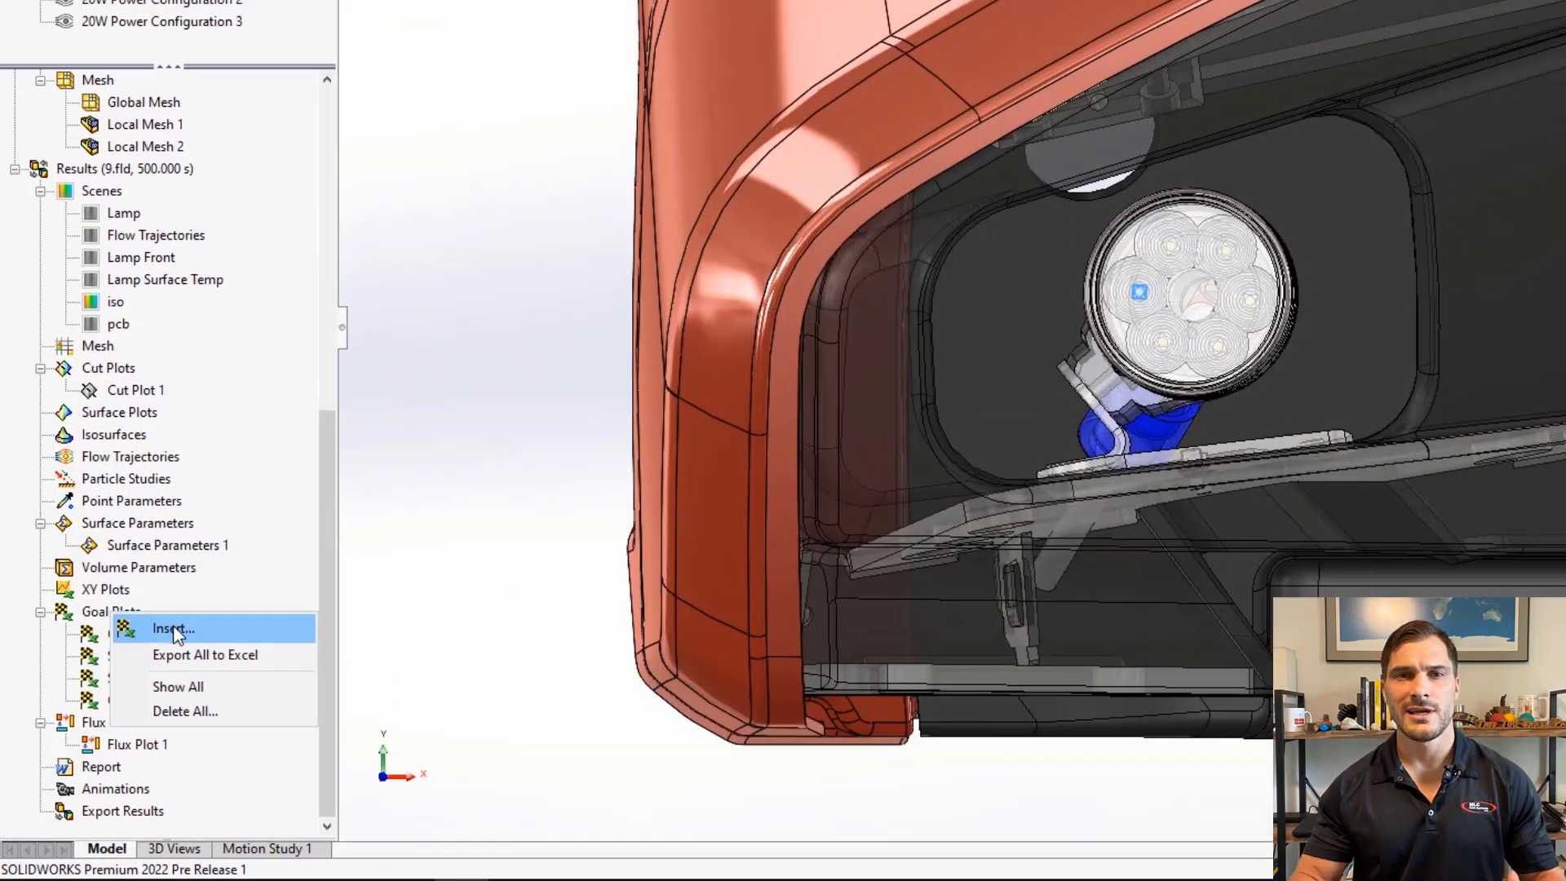
# Activate 20W Power Configuration 1 in the Projects tree.
pyautogui.click(173, 628)
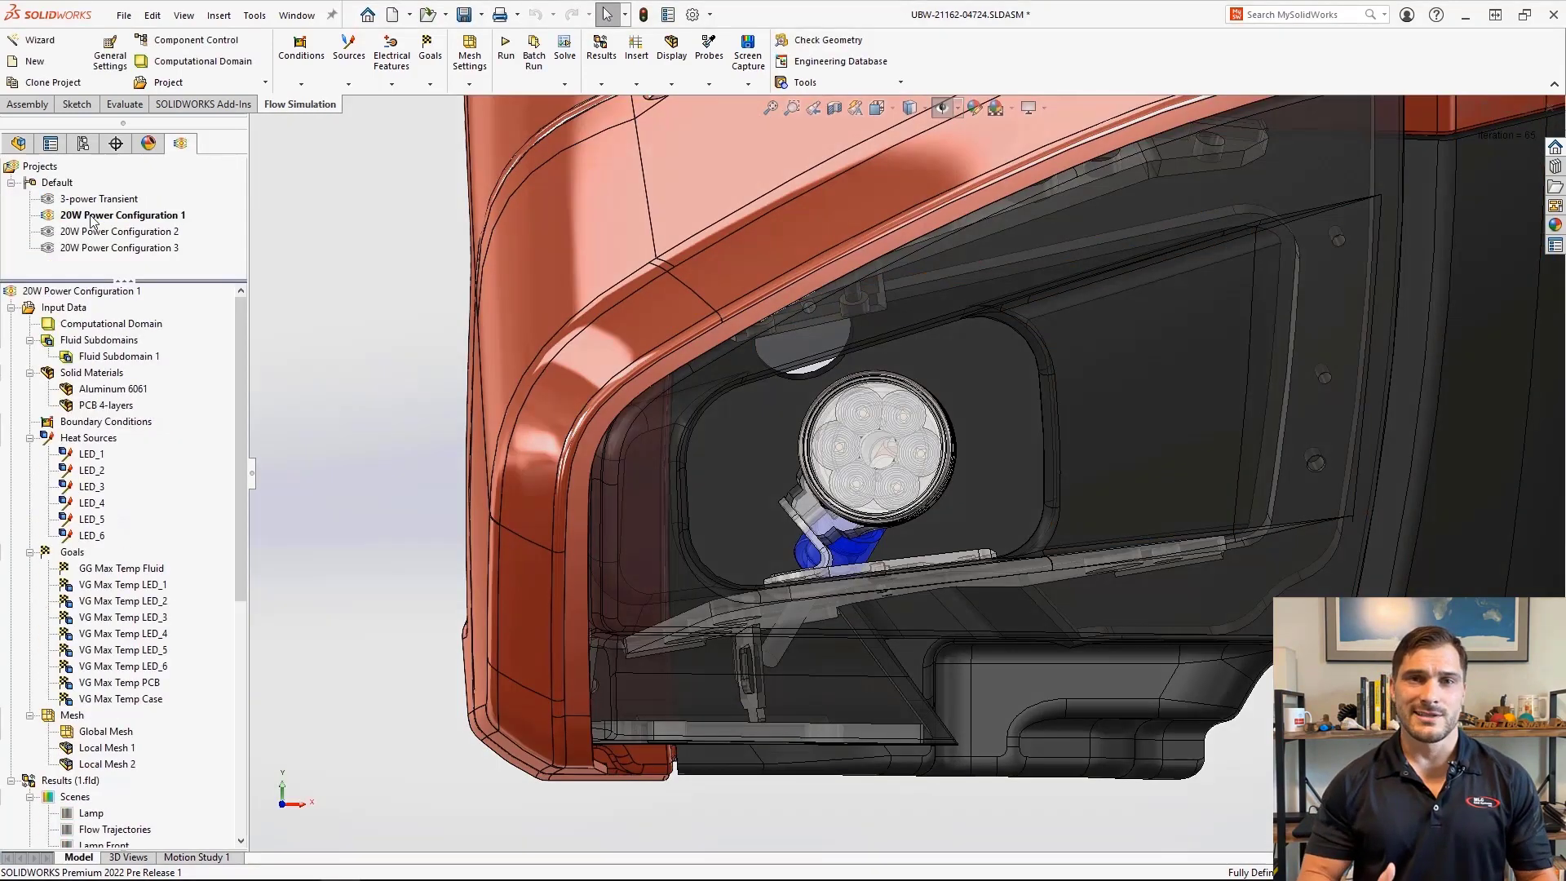
# Start the Compare tool for the projects' results.
pyautogui.click(90, 454)
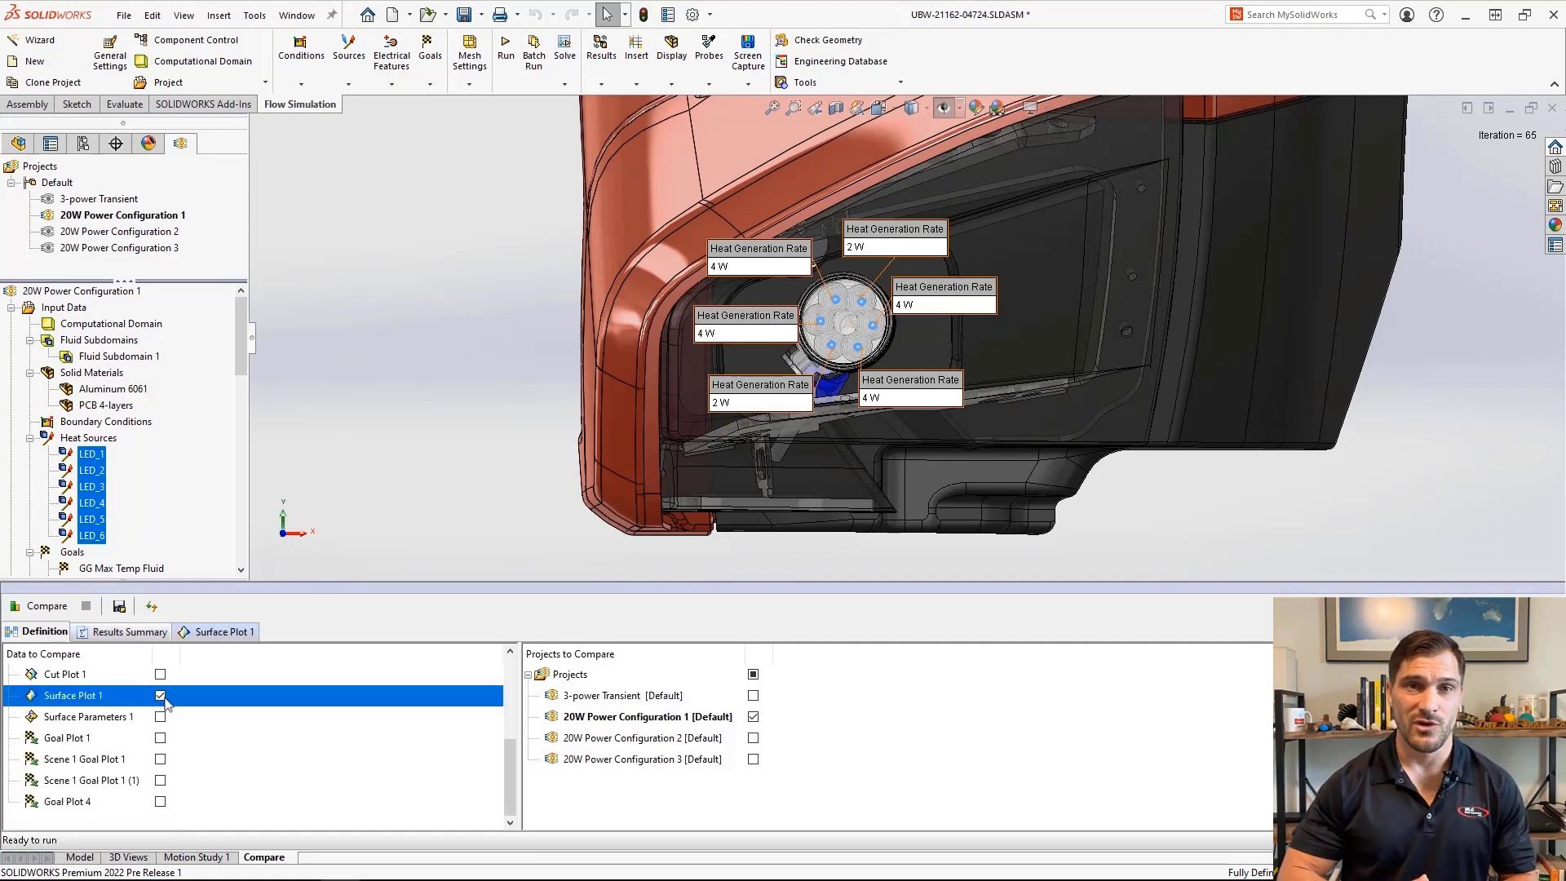
# Run the comparison and reach the Surface Plot 1 display mode list.
pyautogui.click(753, 759)
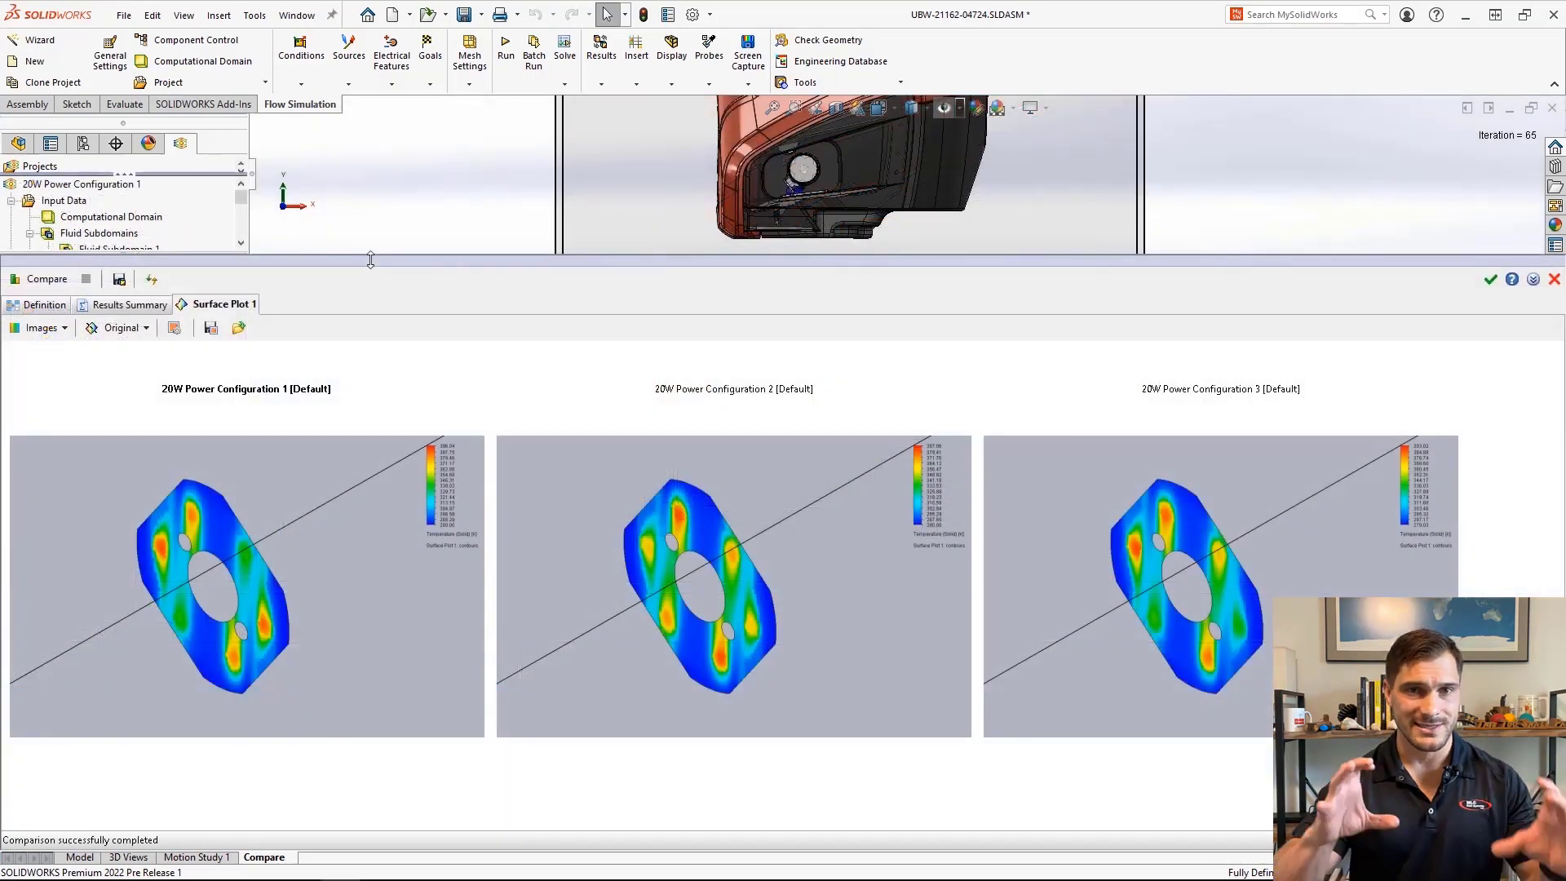
pyautogui.click(119, 326)
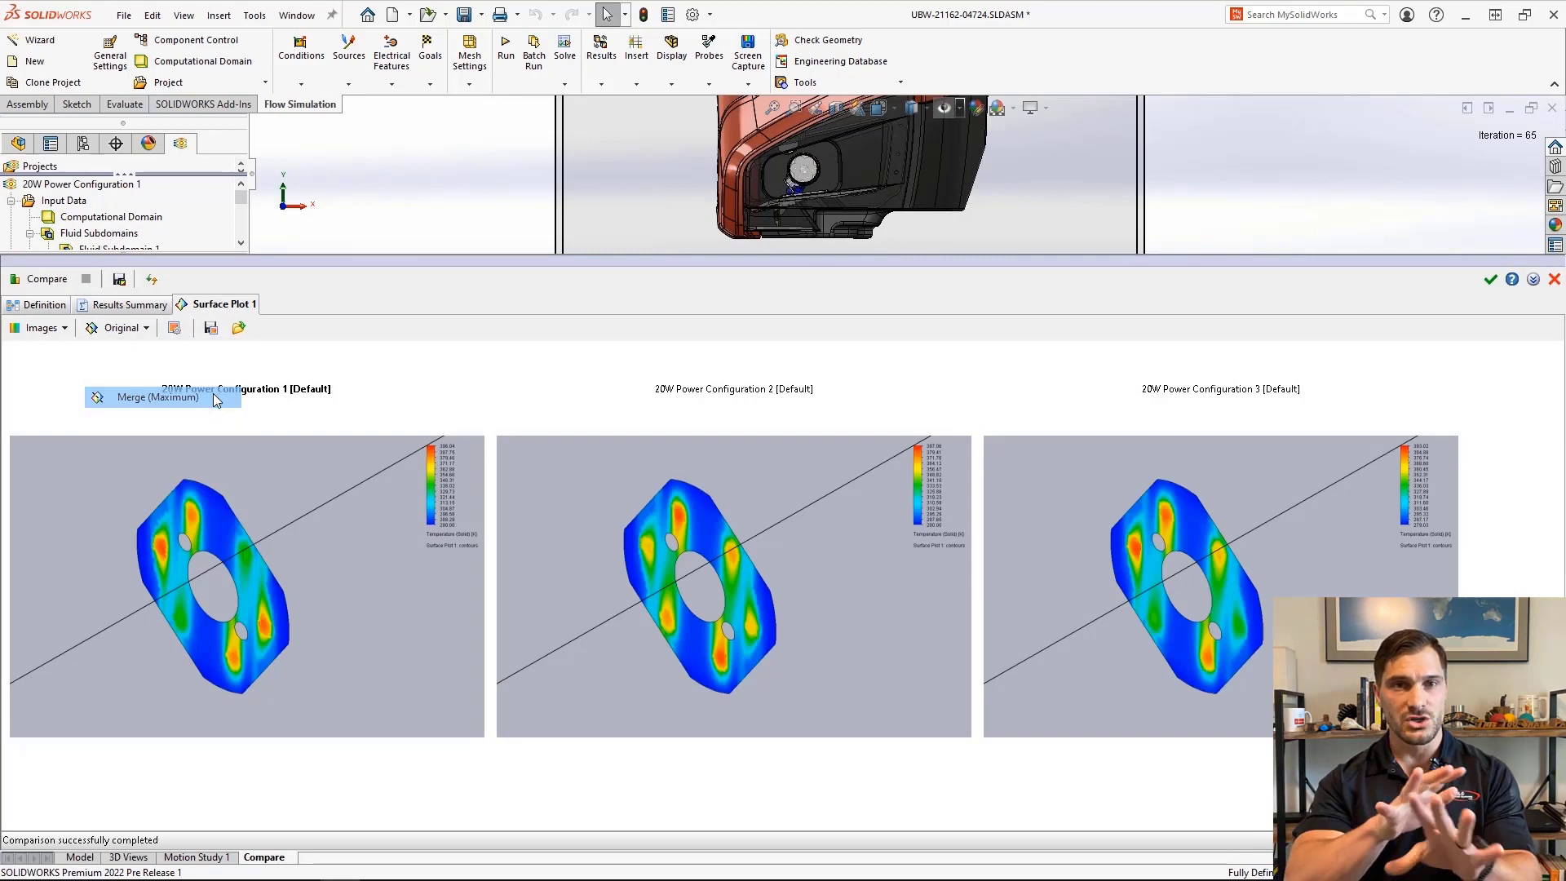
# View Surface Plot 1 merged by maximum, by minimum, then as differences against Configuration 3.
pyautogui.click(154, 396)
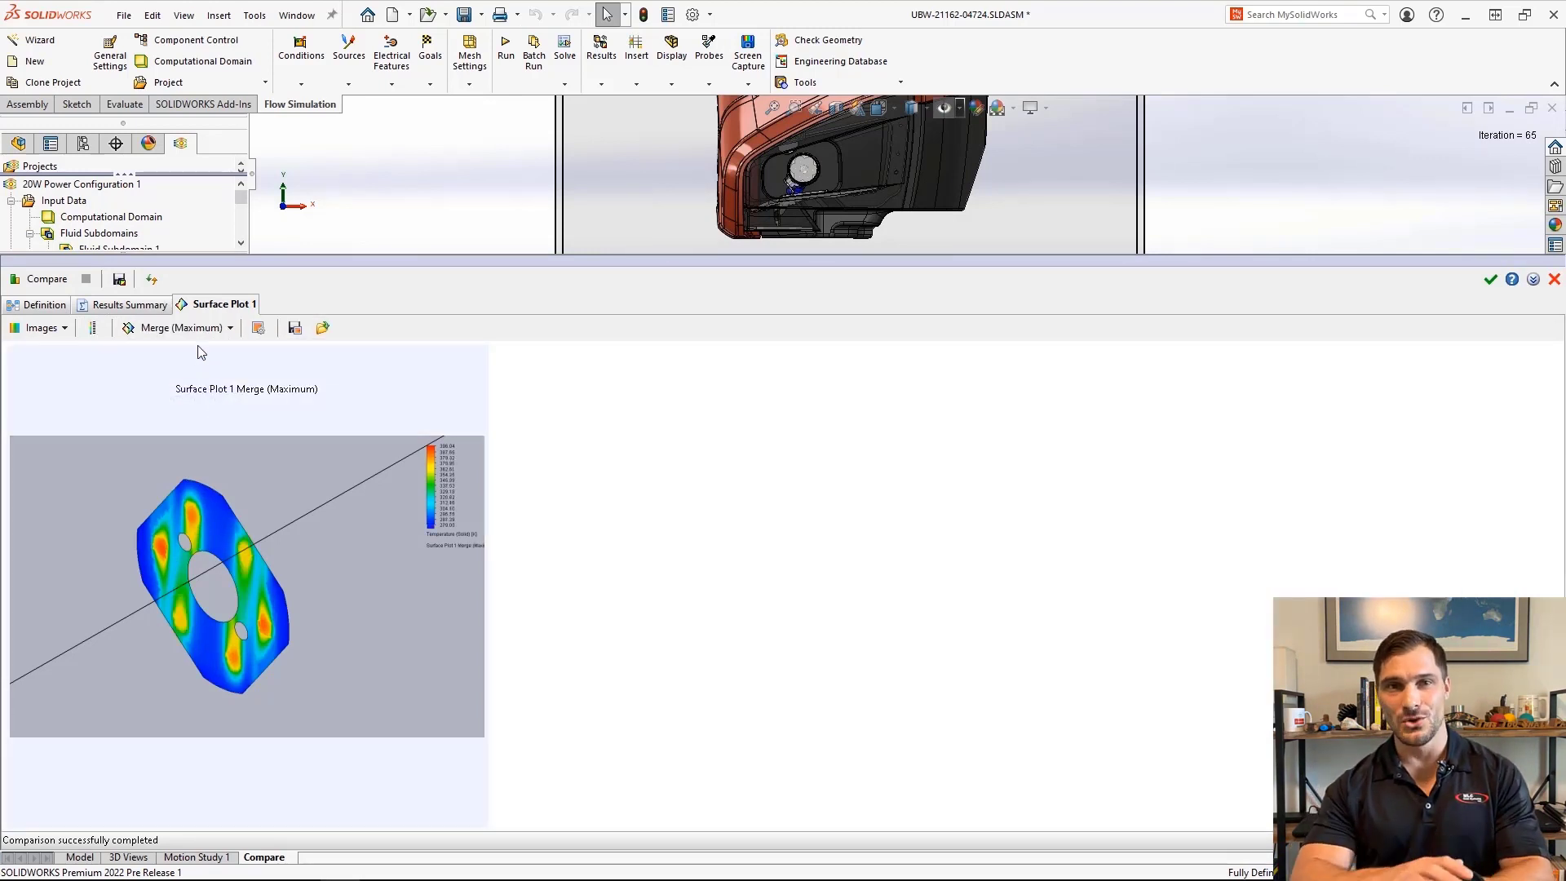
pyautogui.click(232, 326)
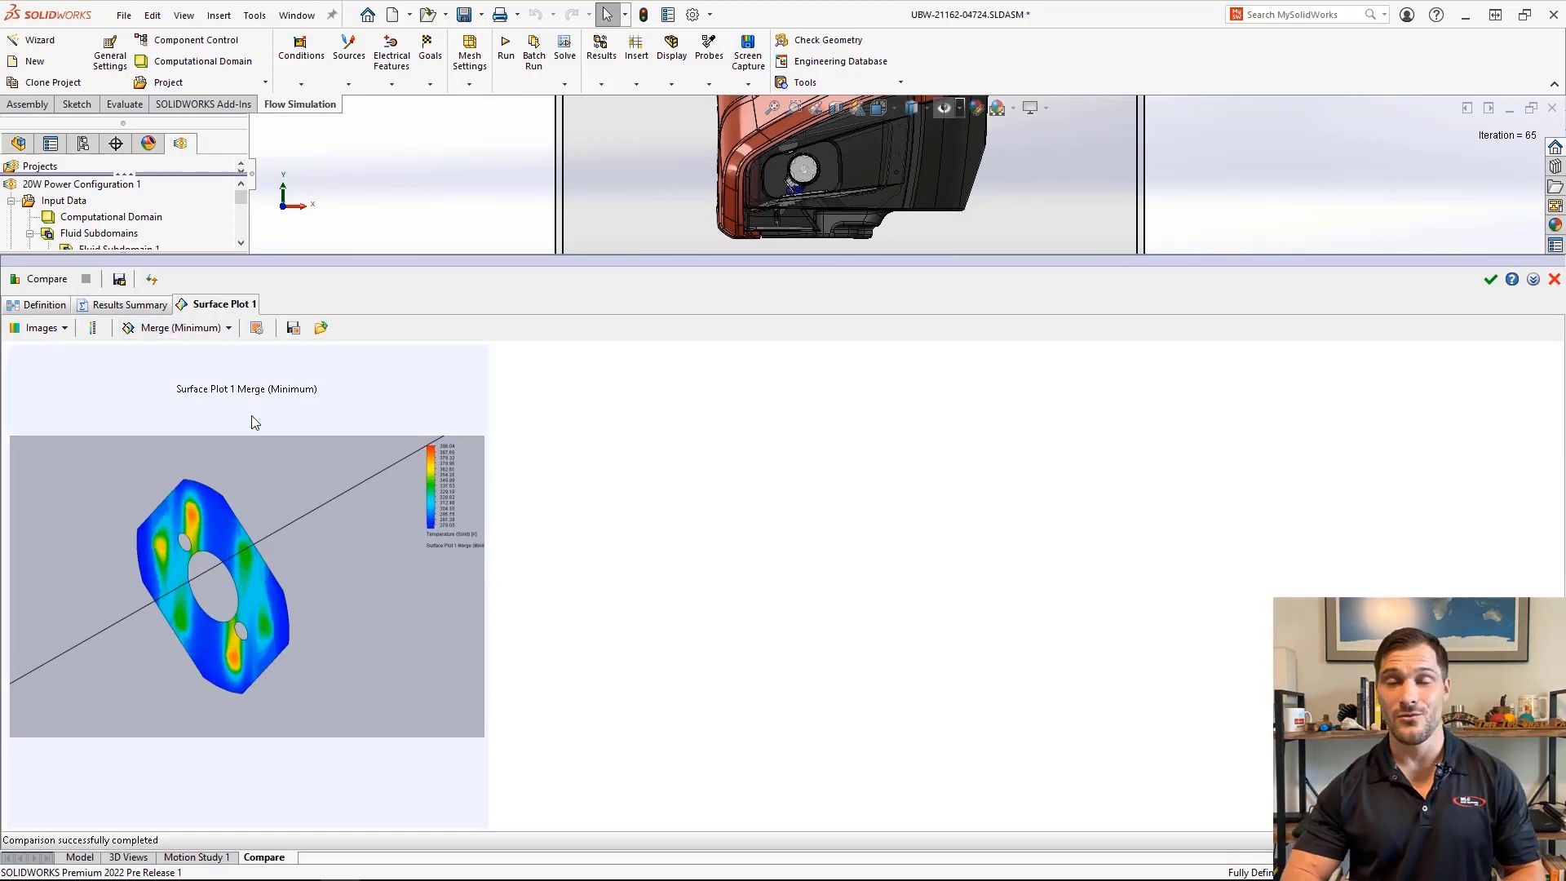
pyautogui.click(186, 326)
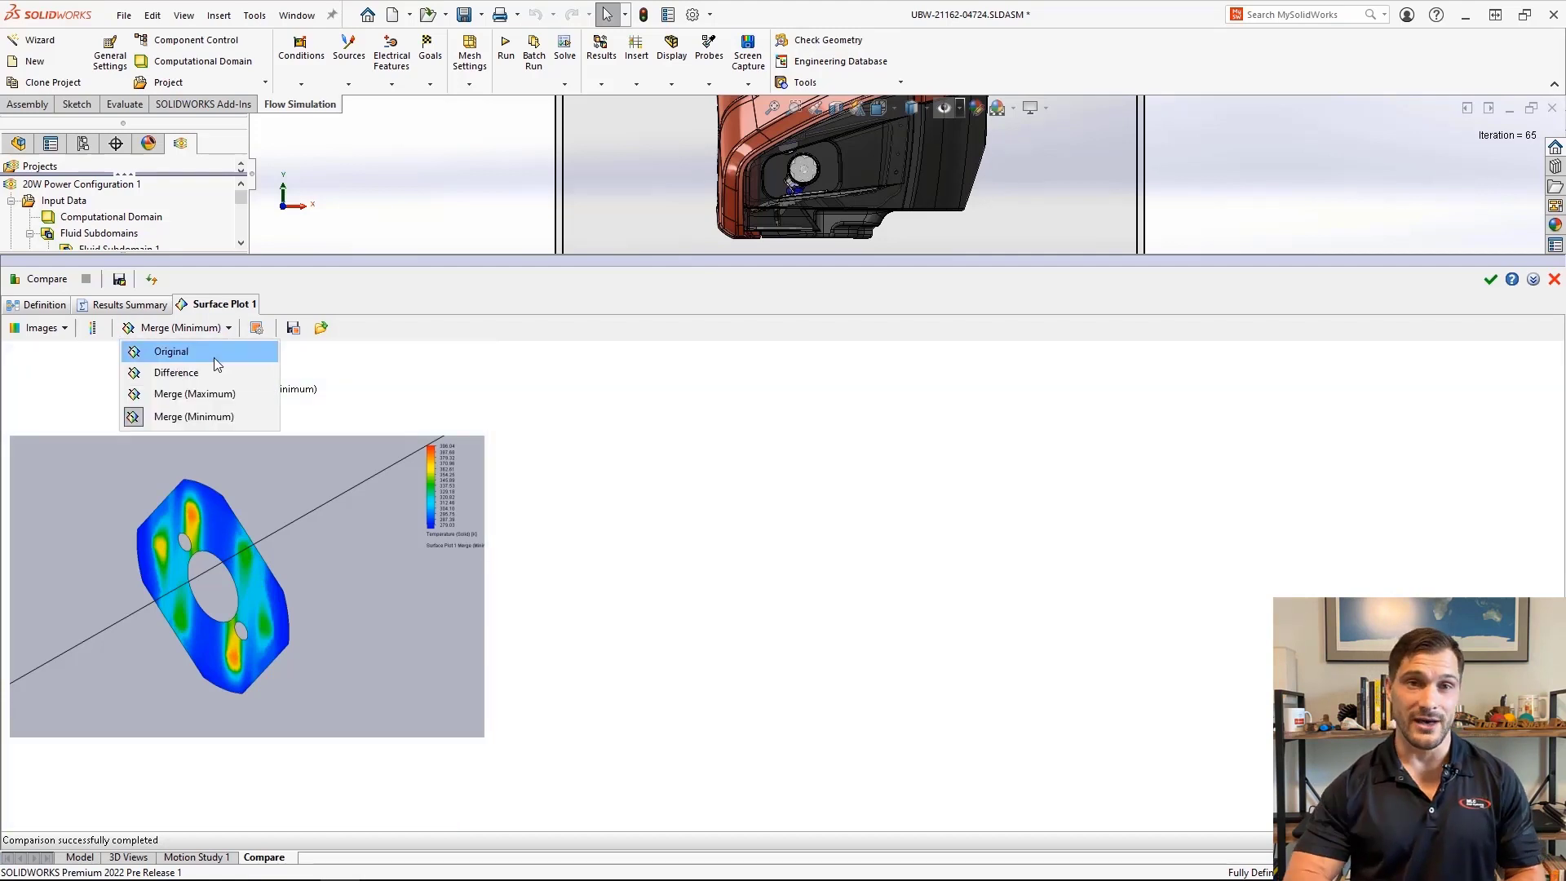
pyautogui.click(176, 372)
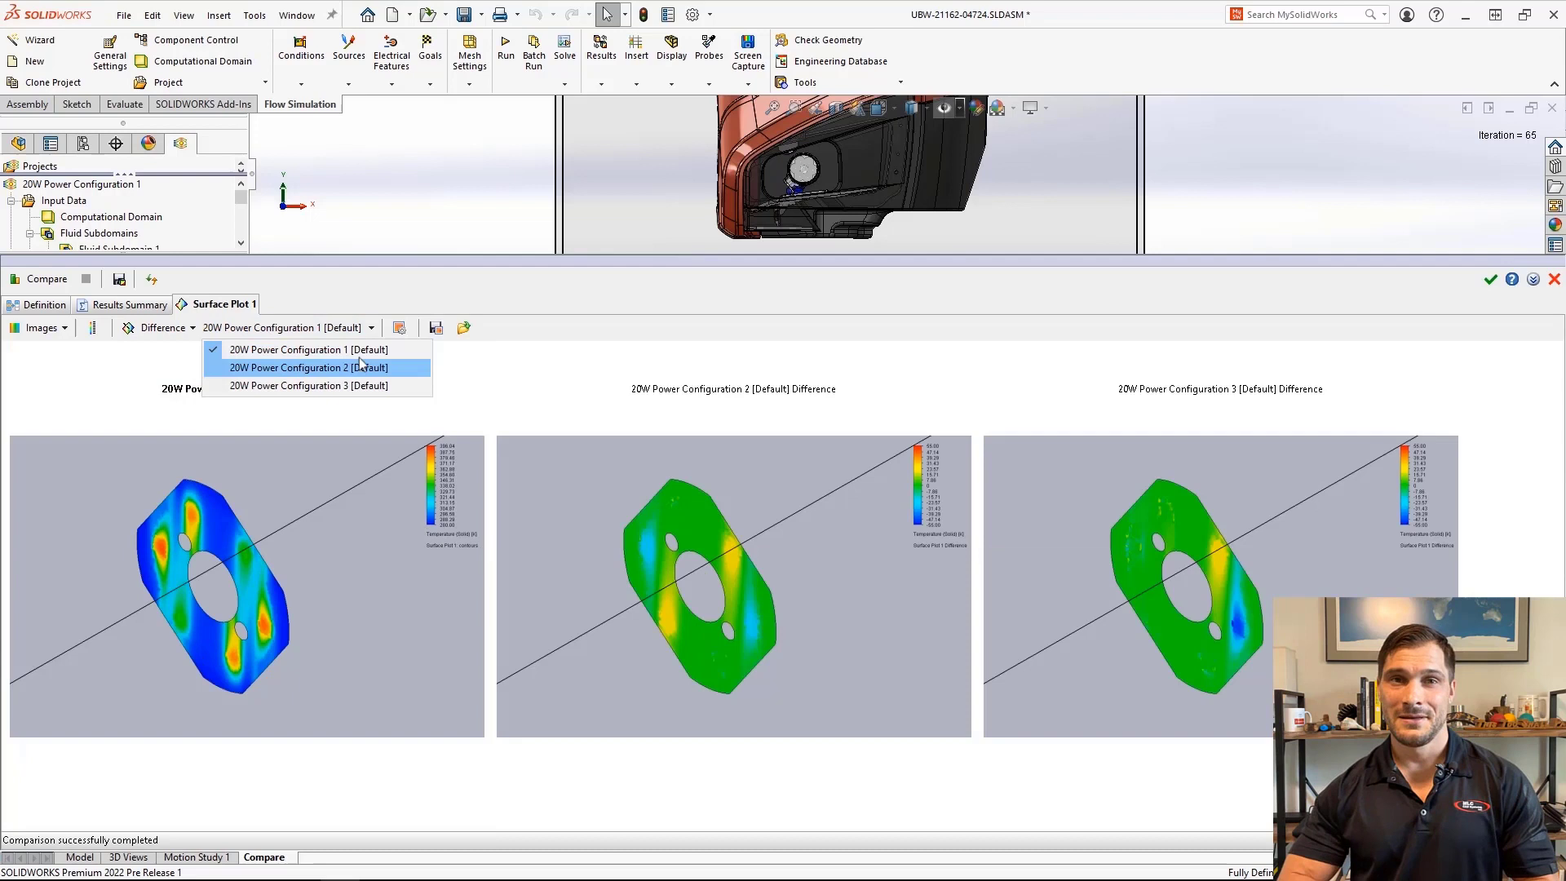
pyautogui.click(309, 367)
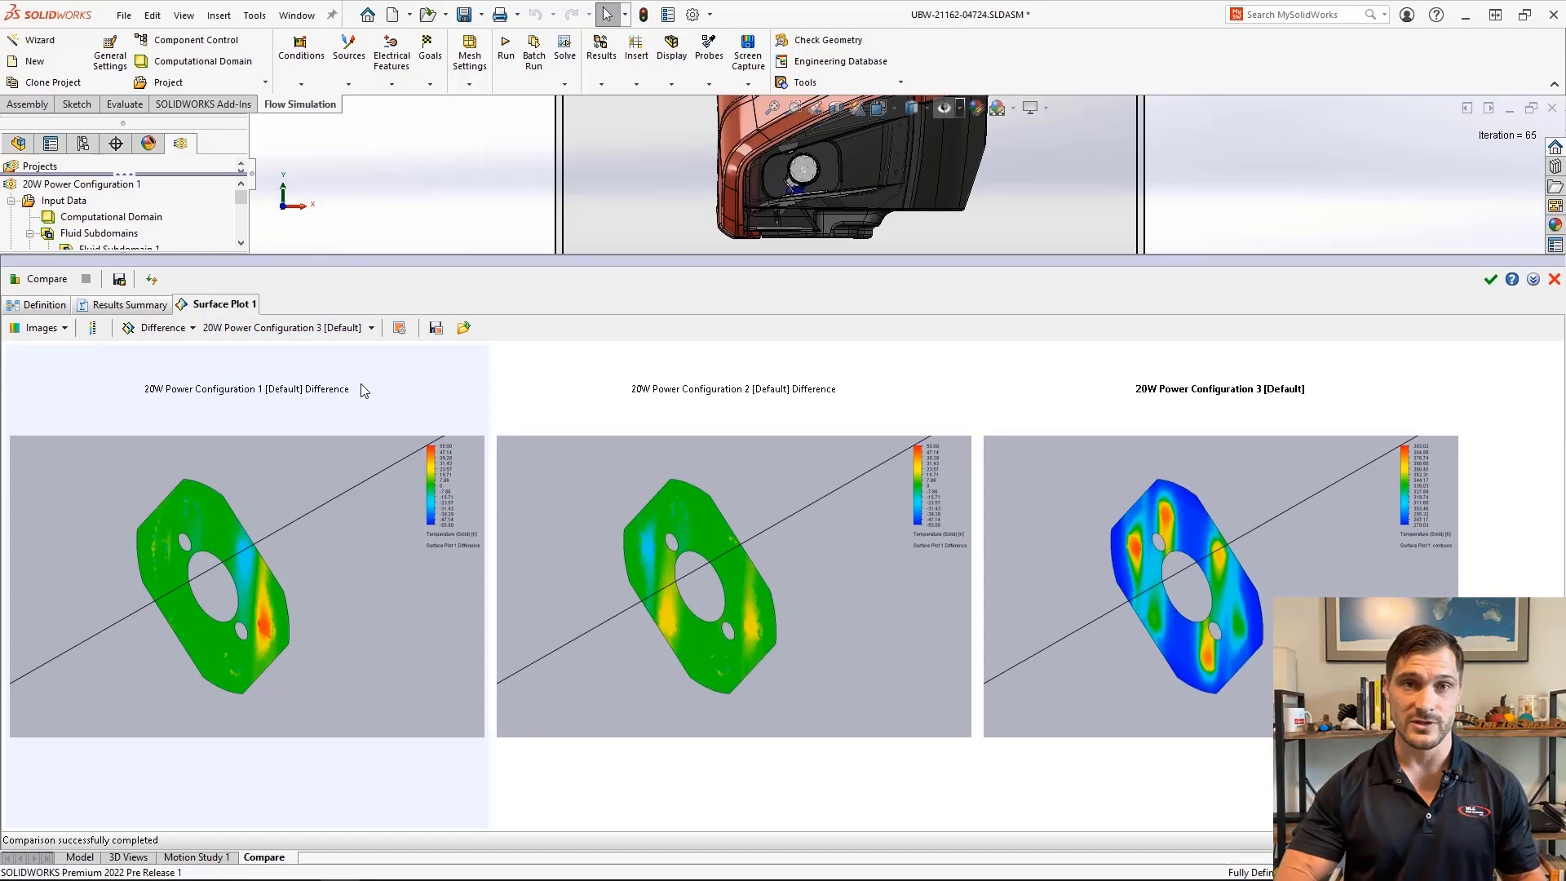
# Show the Results Summary table for the three 20W configurations.
pyautogui.click(129, 303)
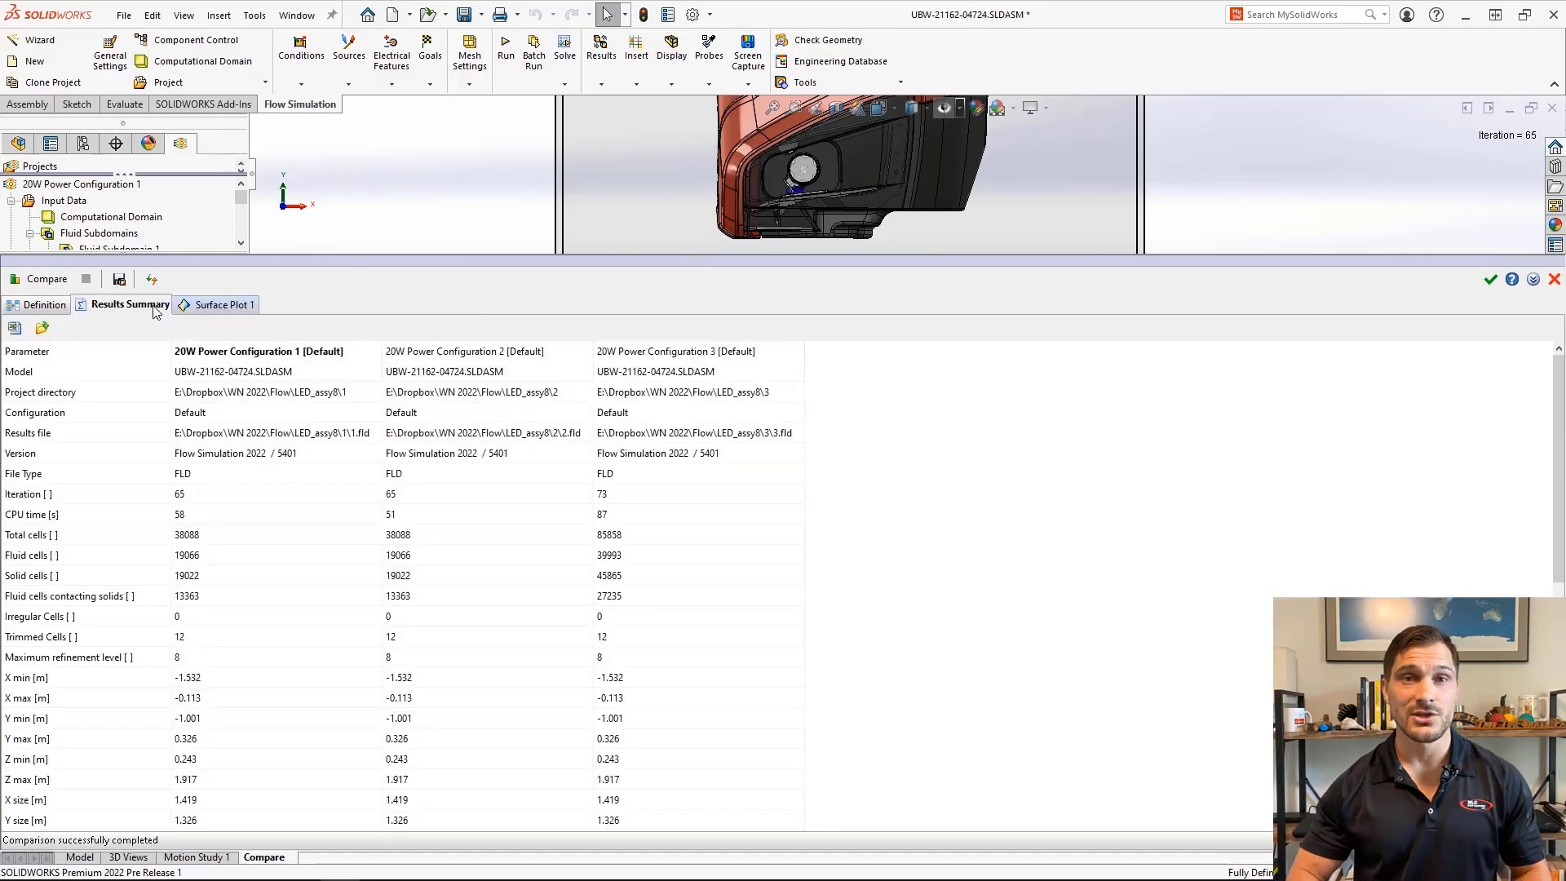
pyautogui.moveTo(453, 342)
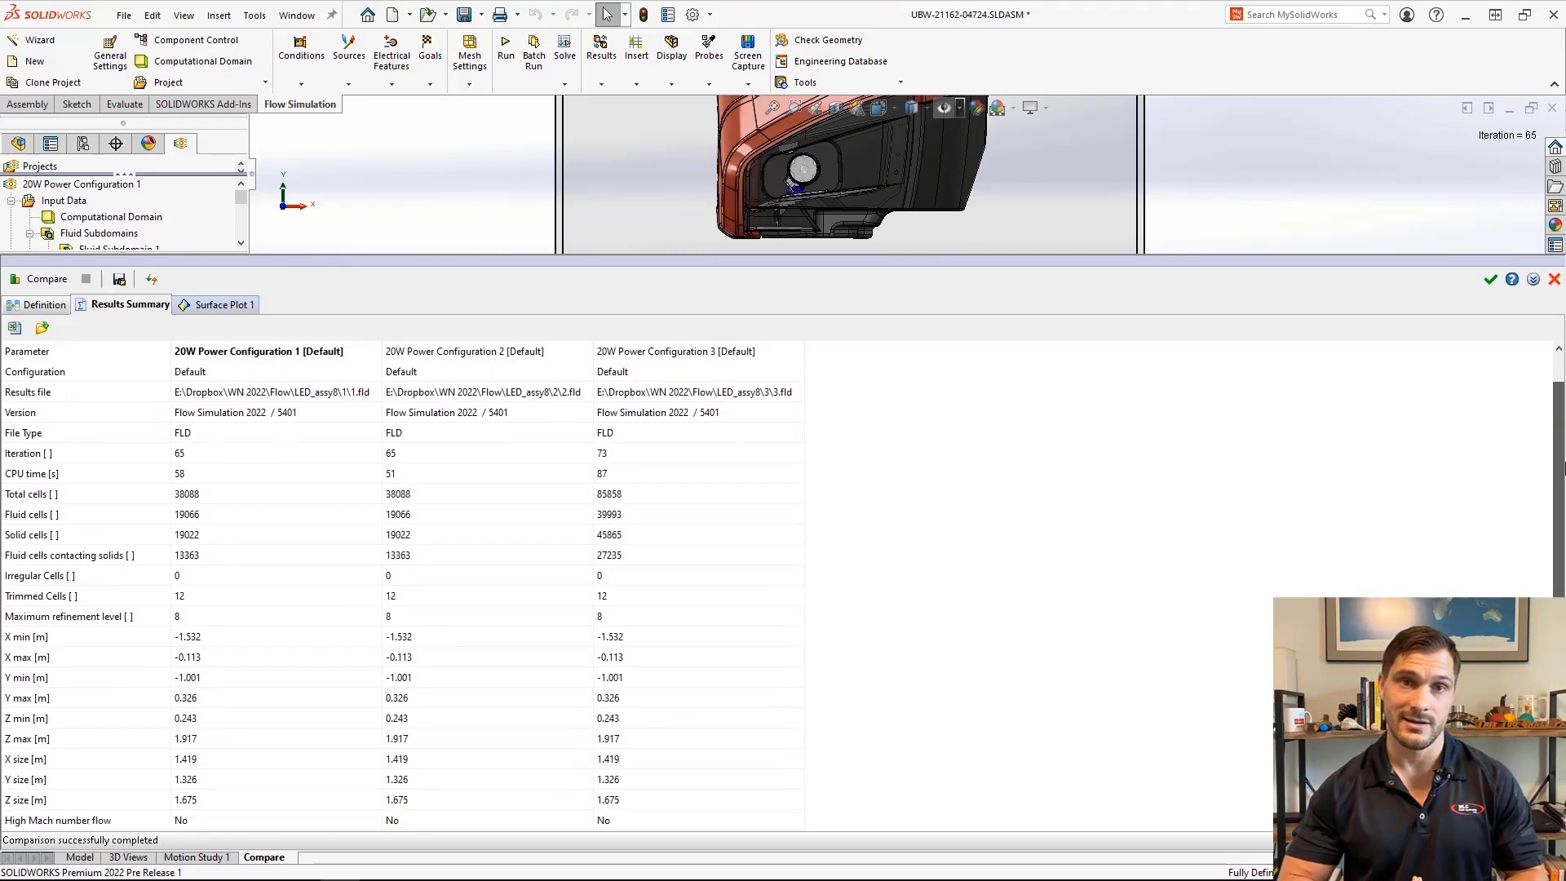
# Scroll through the Results Summary rows of the comparison.
pyautogui.scroll(-3)
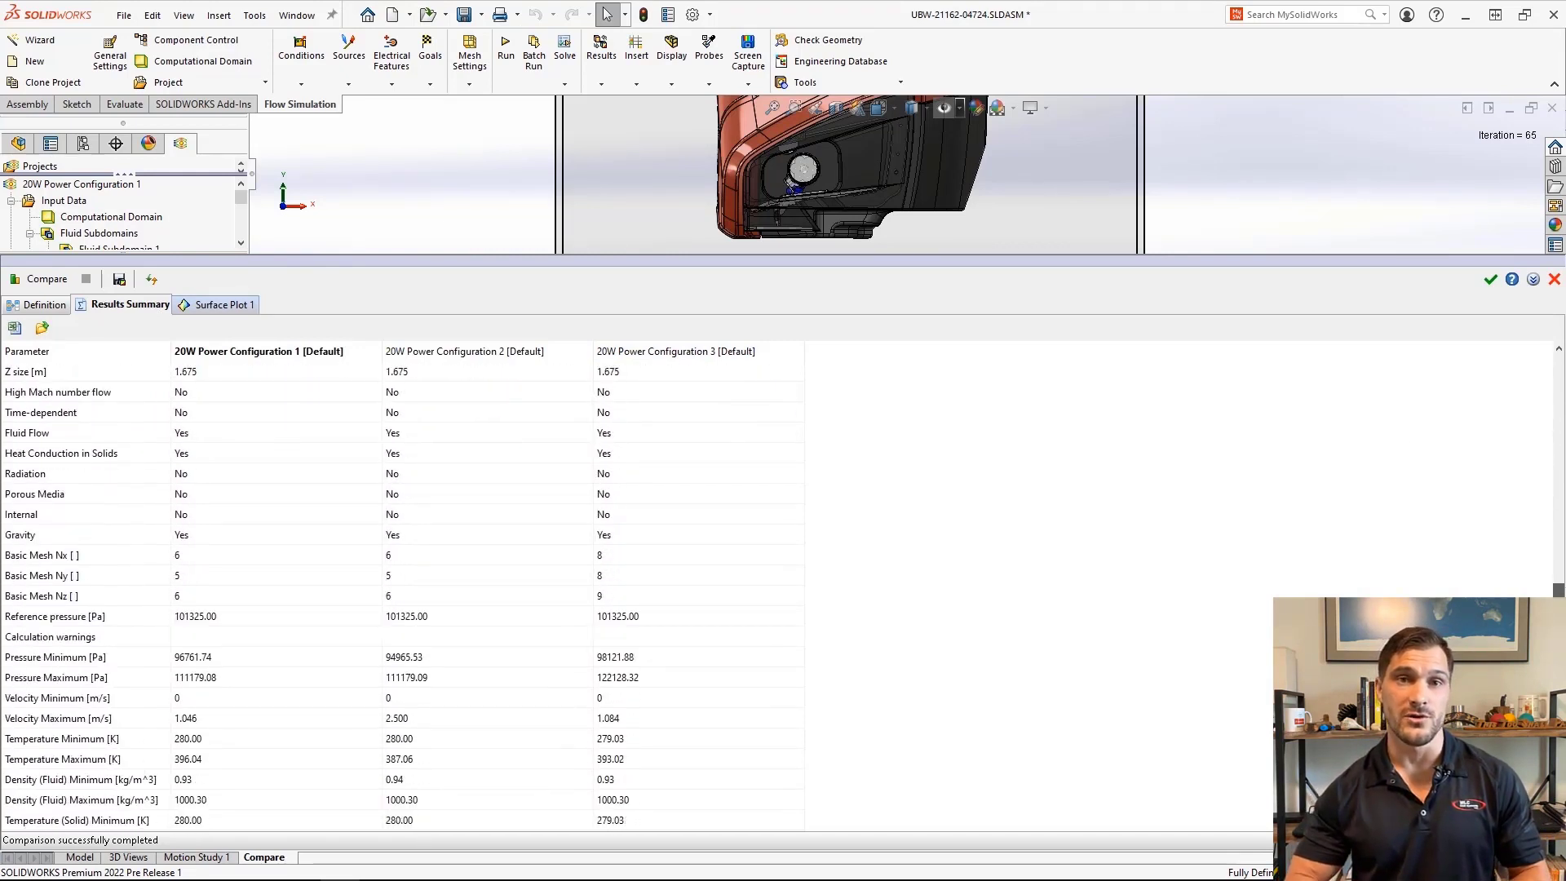
pyautogui.scroll(-3)
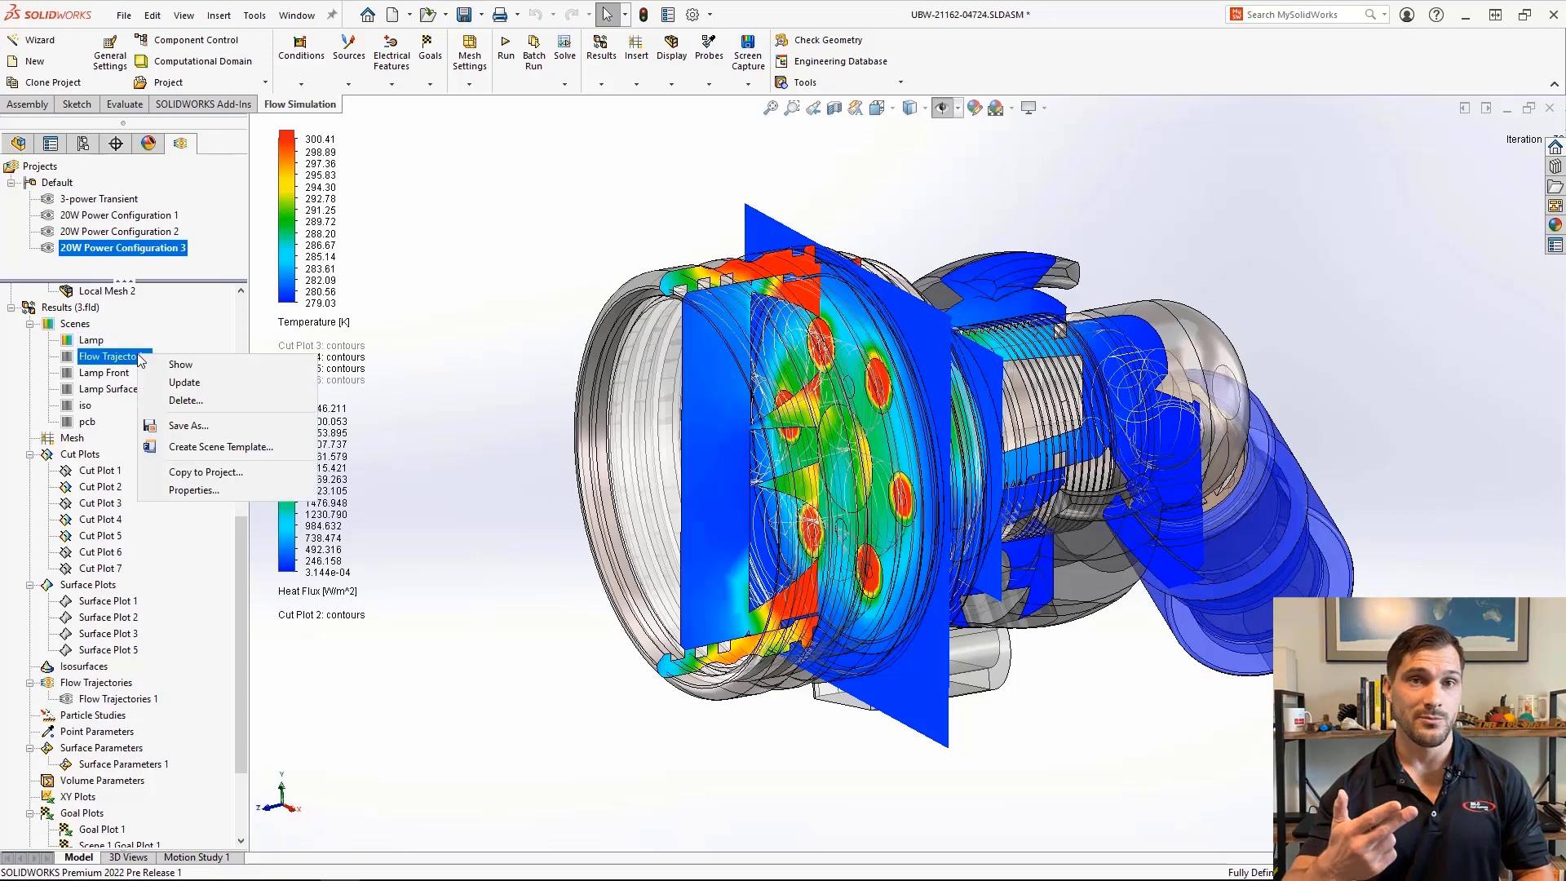
# Show the Flow Trajectories scene, then the Lamp Surface Temp scene.
pyautogui.click(180, 364)
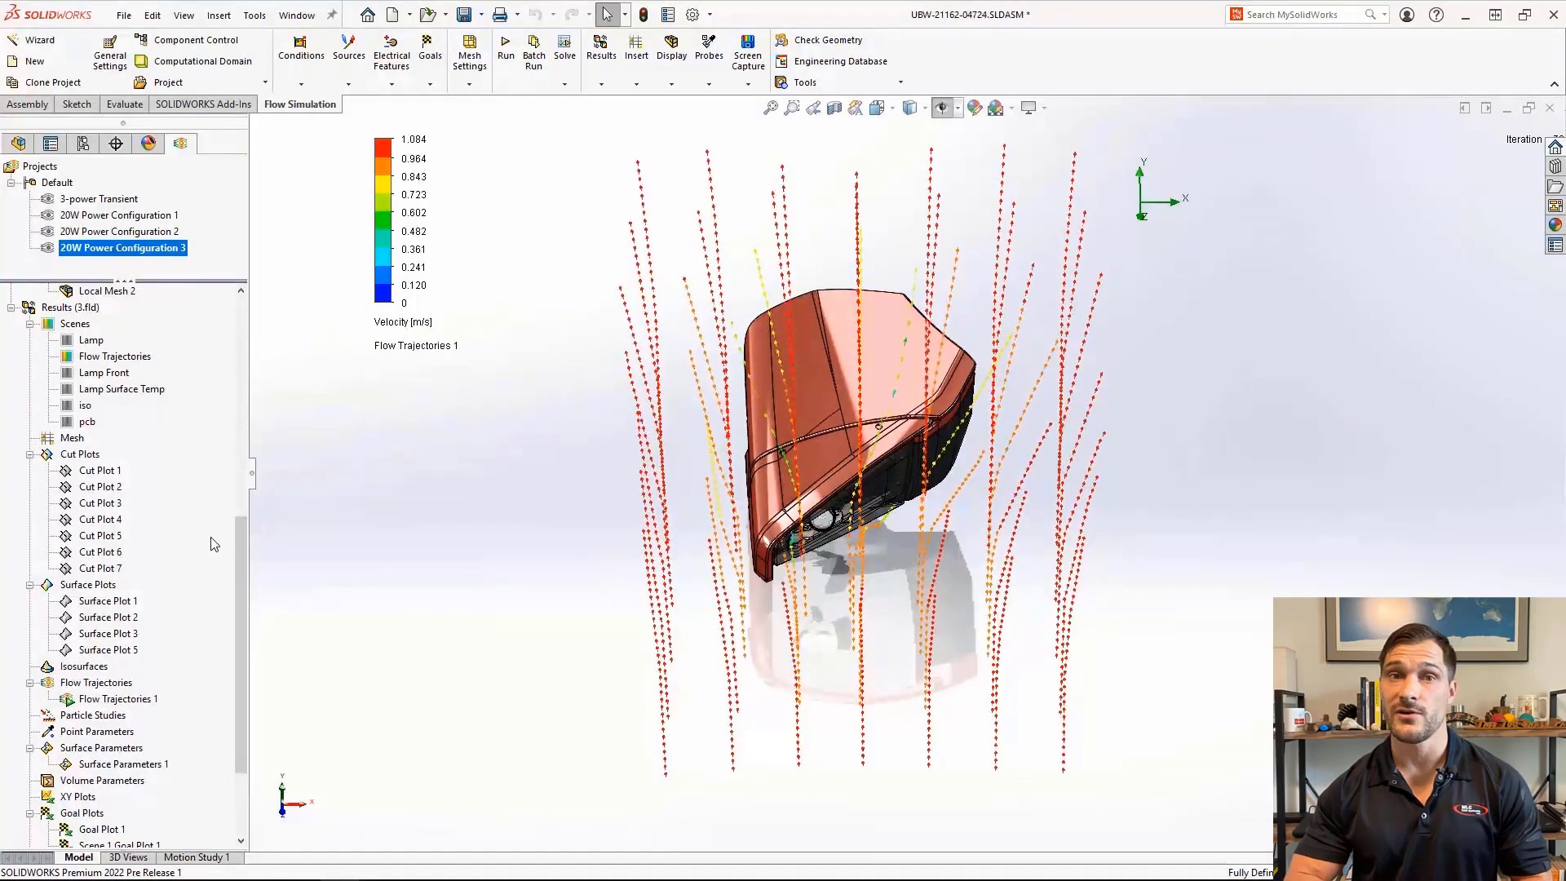
pyautogui.rightClick(105, 372)
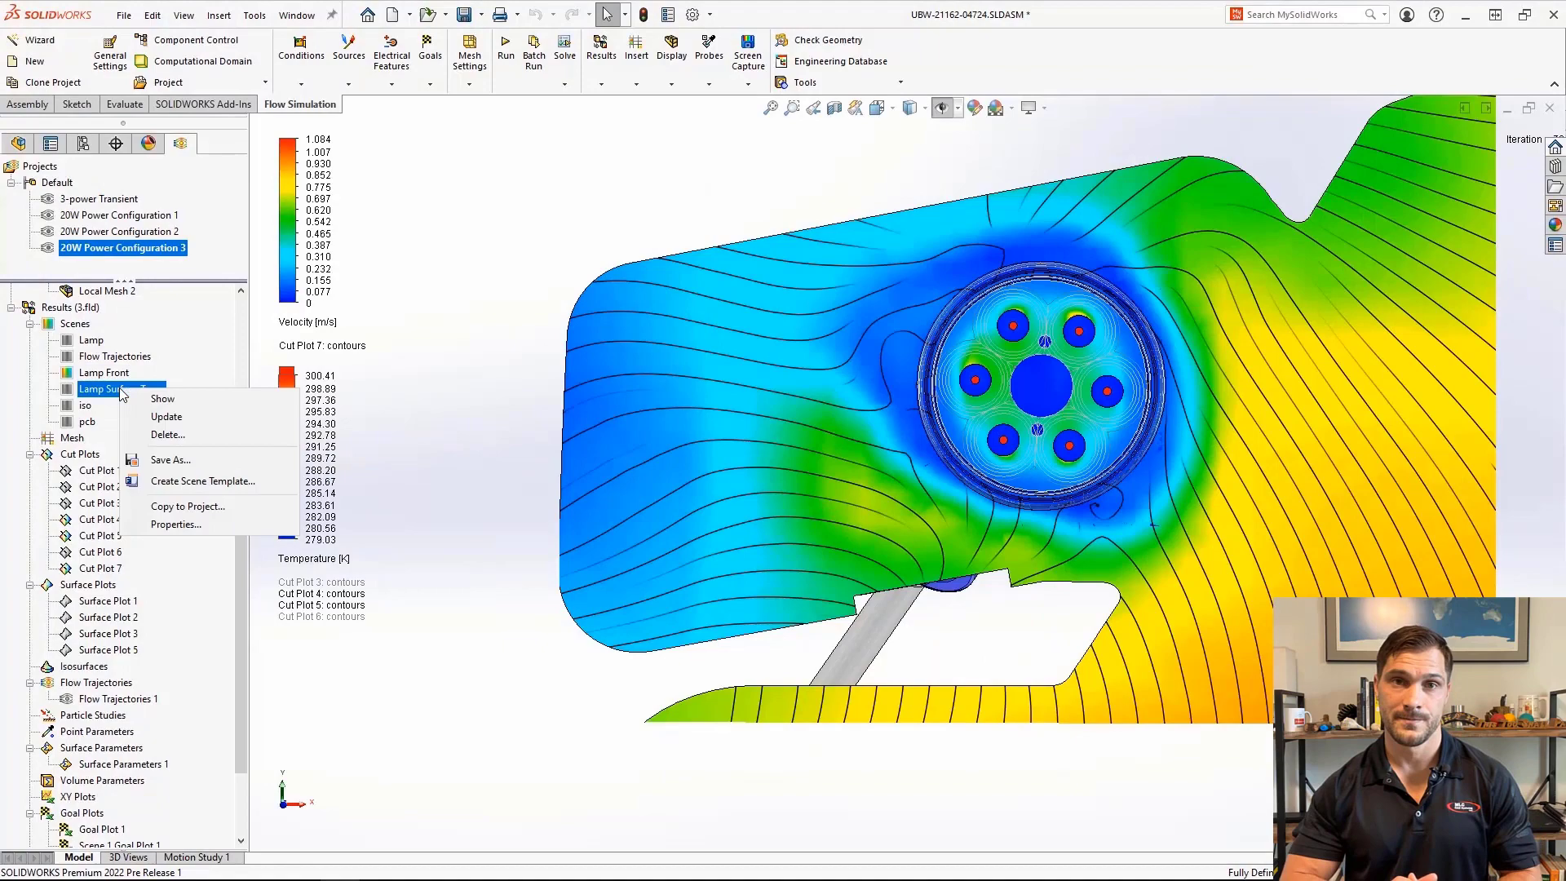
pyautogui.click(163, 398)
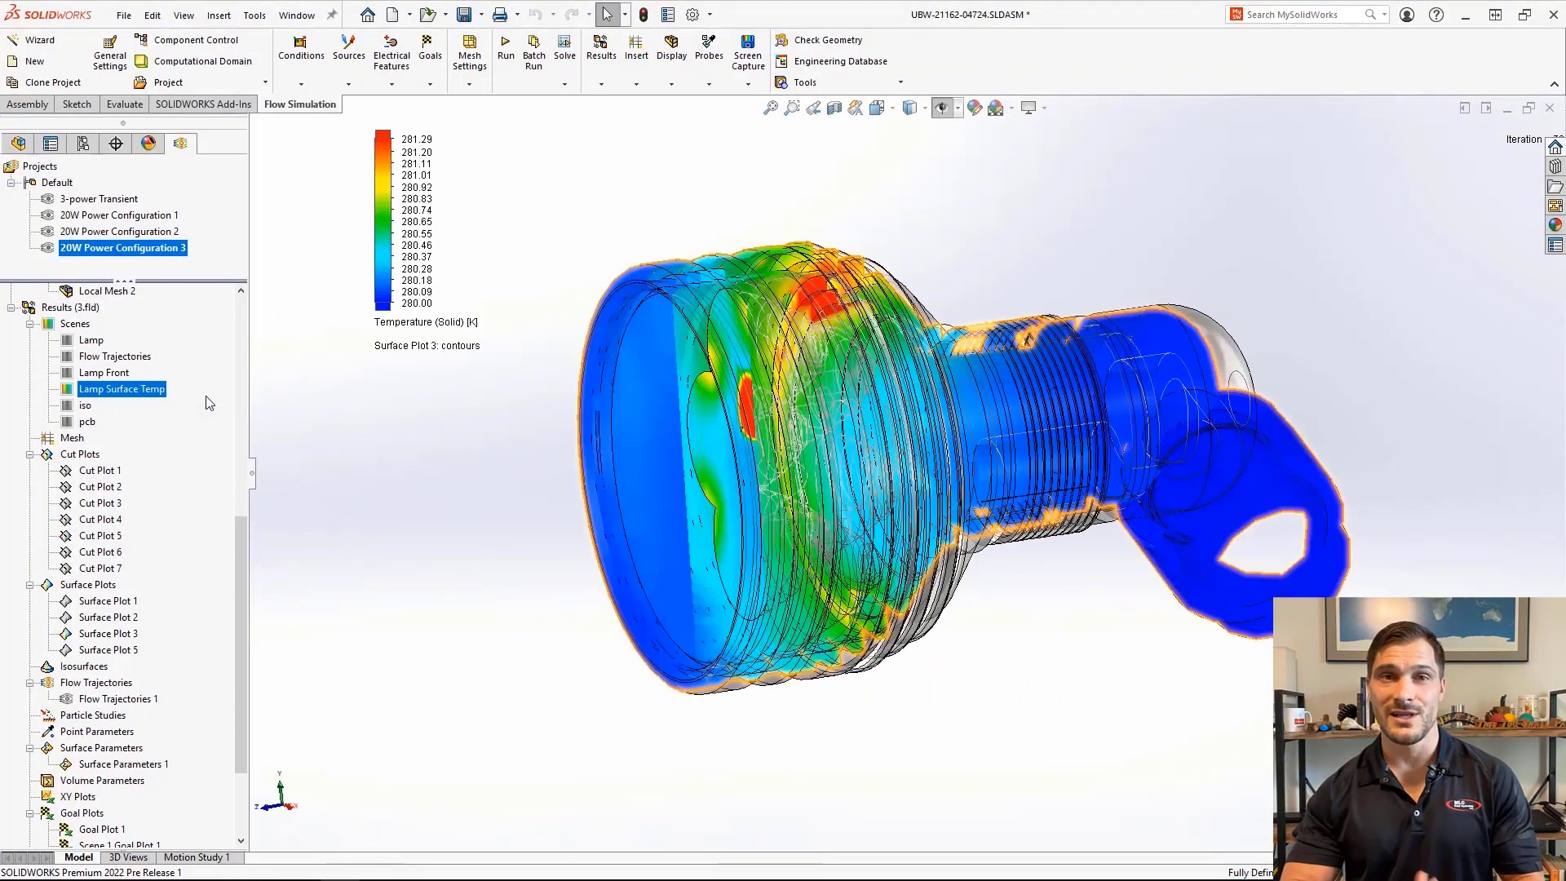